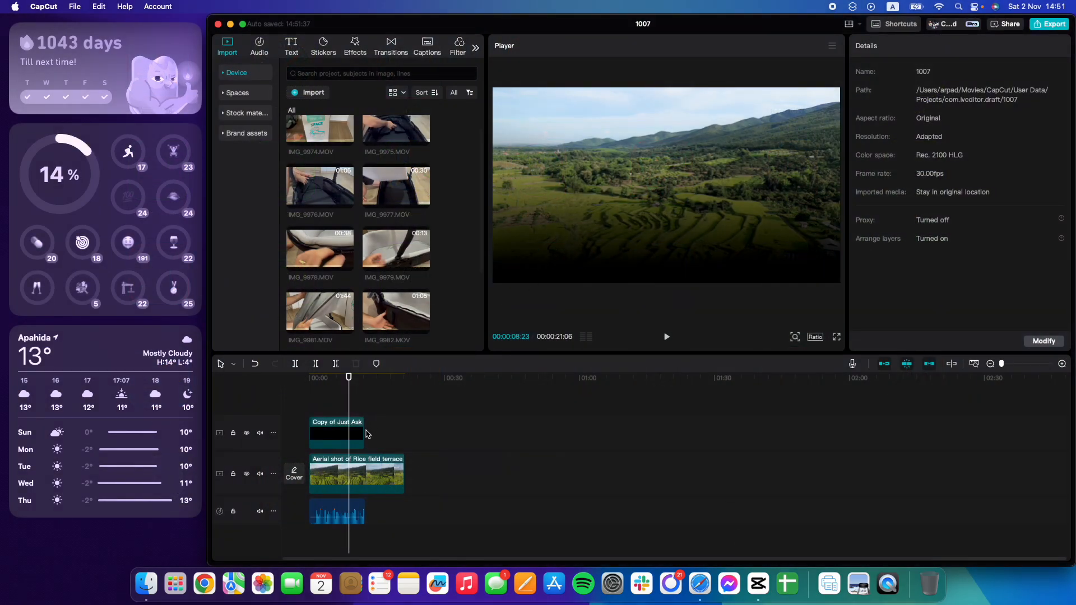
Generate auto captions with English spoken language and Thai as the bilingual caption language
click(665, 337)
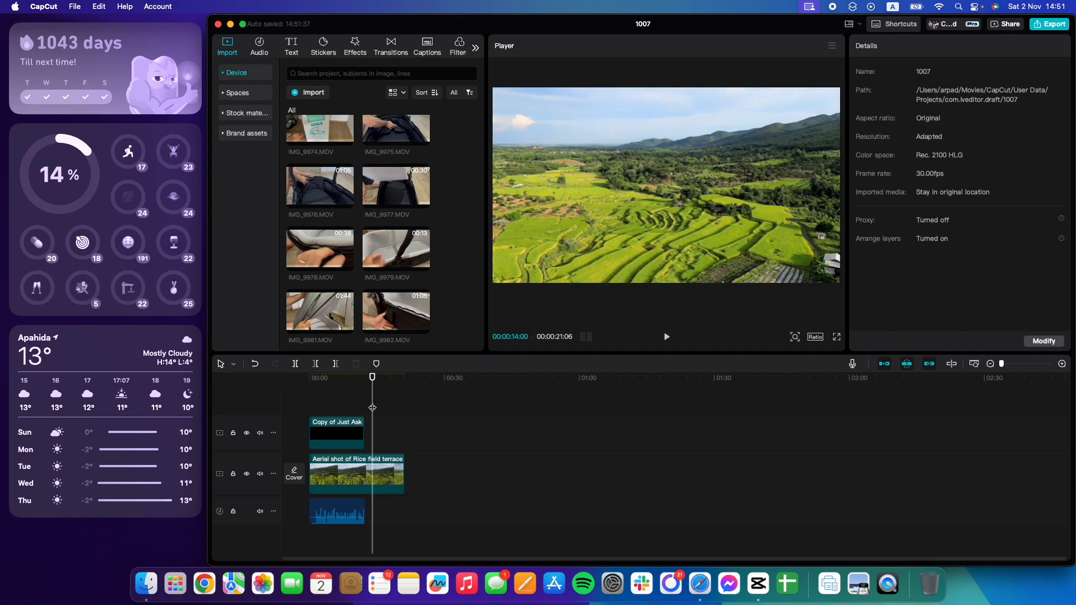
click(292, 45)
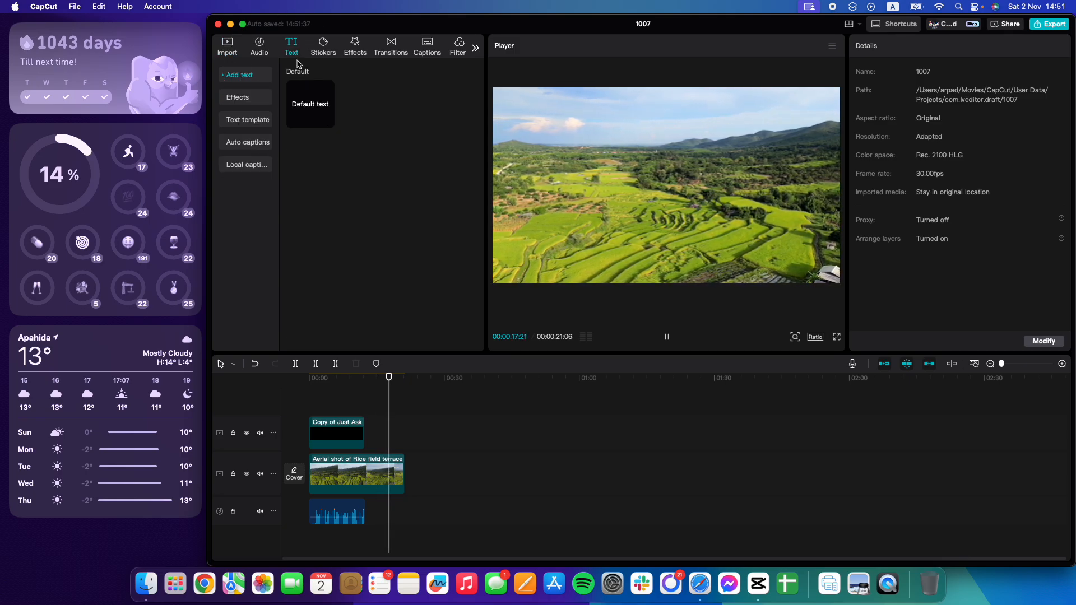
click(250, 142)
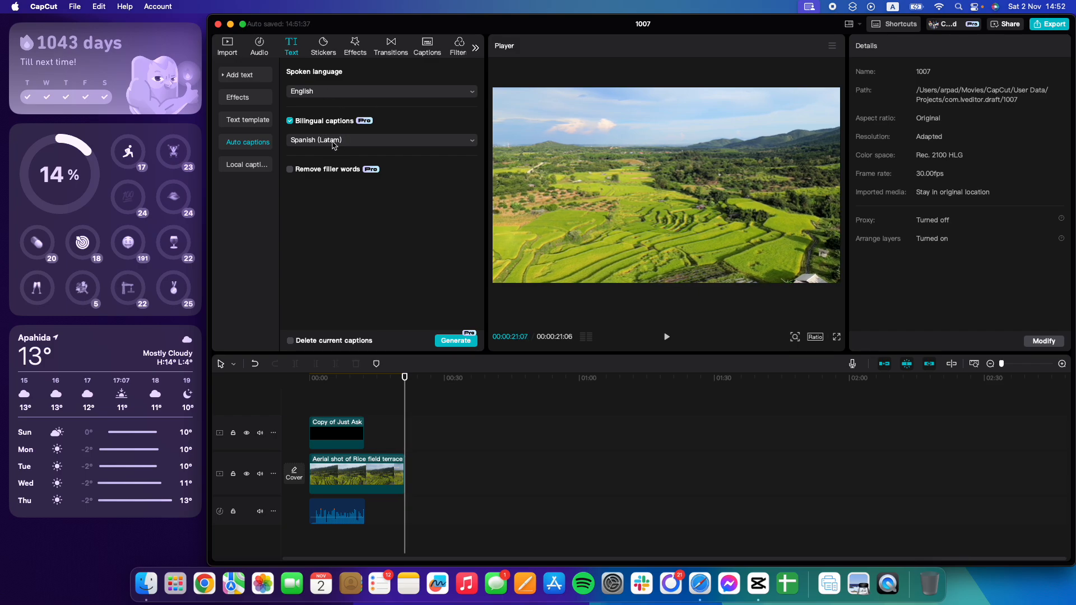
click(381, 140)
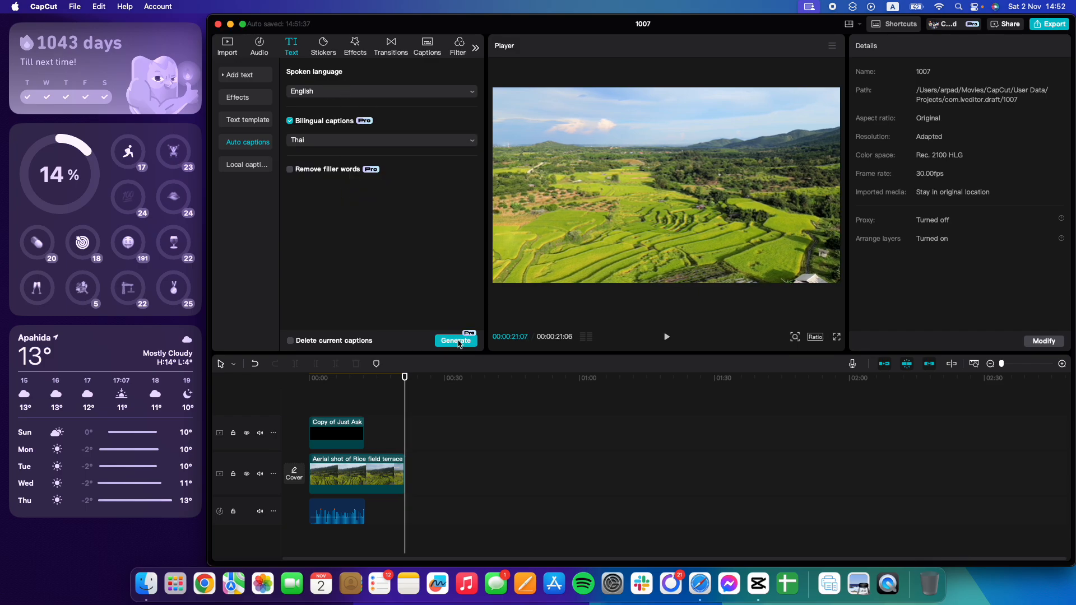
click(455, 341)
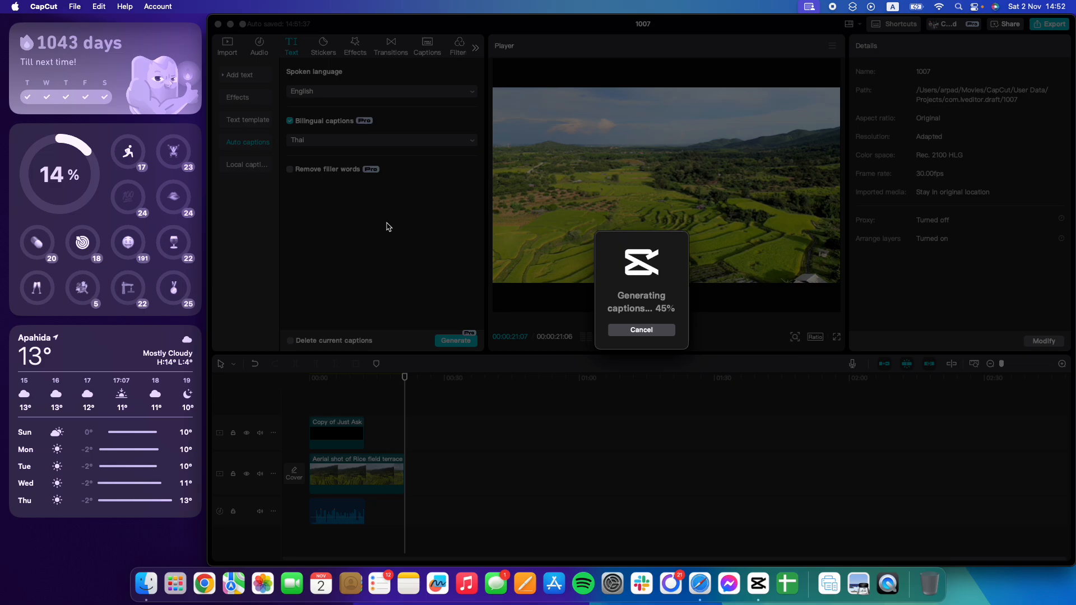